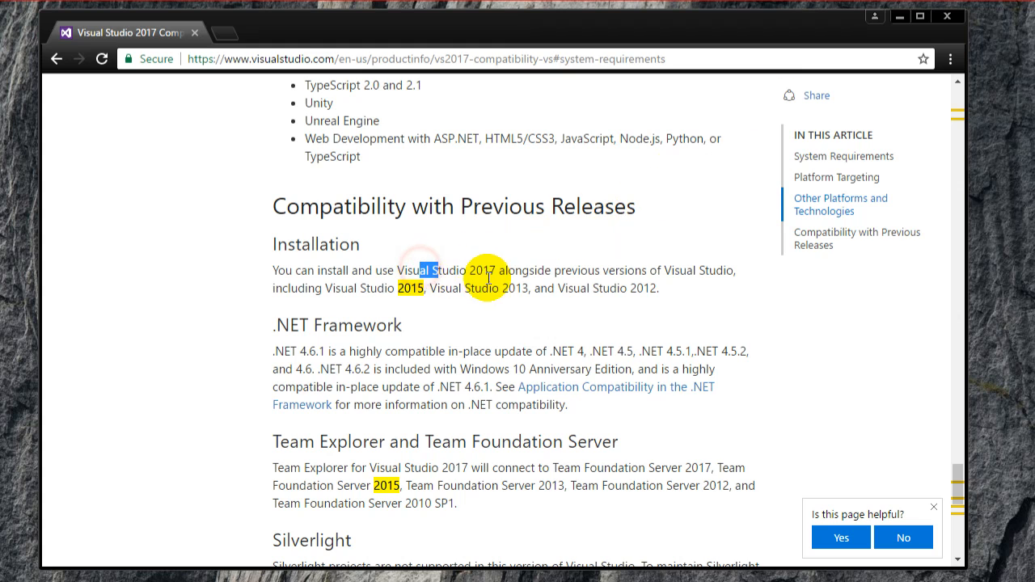
# Step: Review the documentation on side-by-side installation and the supported platforms list
pyautogui.moveTo(434, 270); pyautogui.dragTo(499, 270)
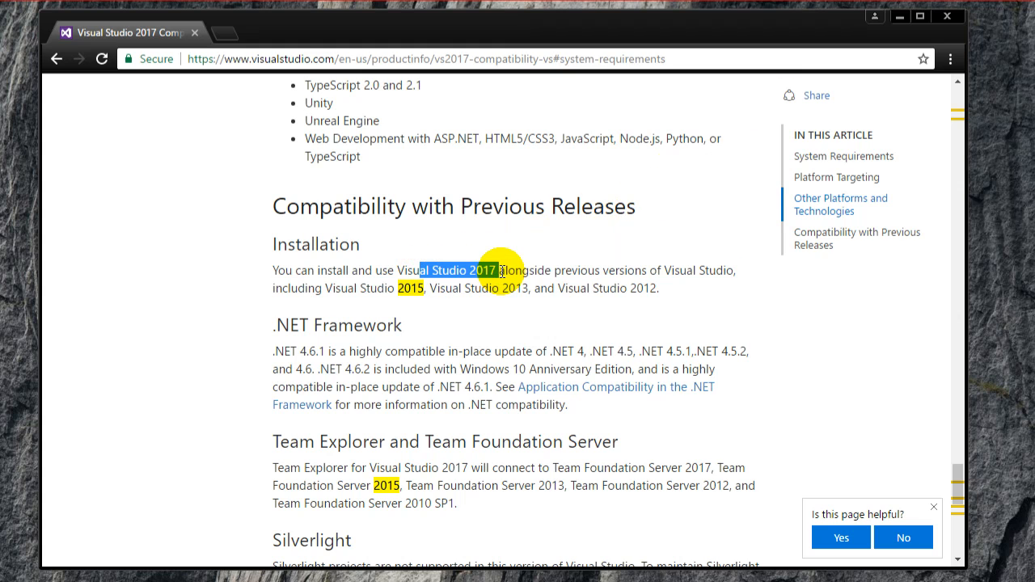
pyautogui.moveTo(511, 272)
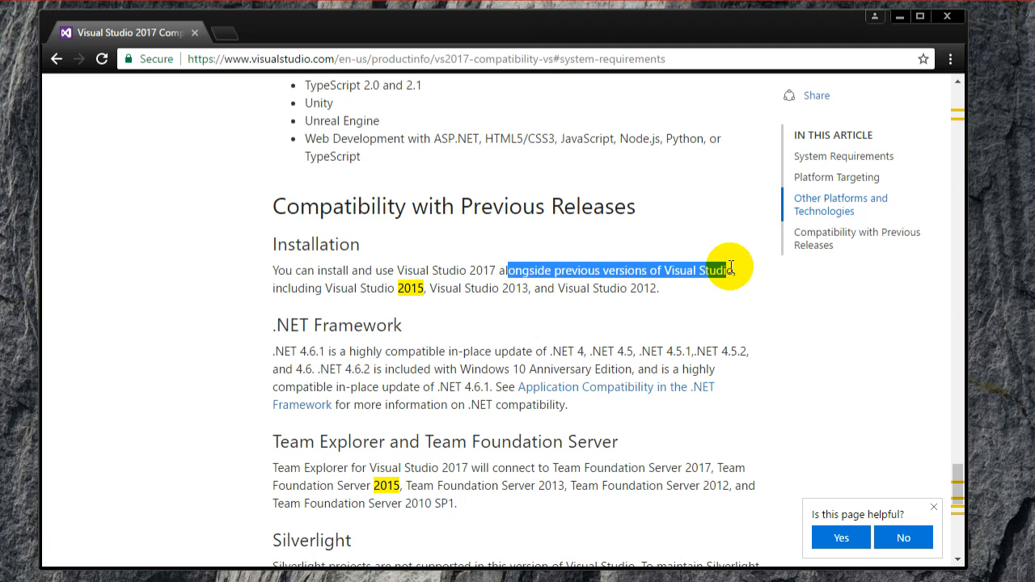
pyautogui.moveTo(579, 226)
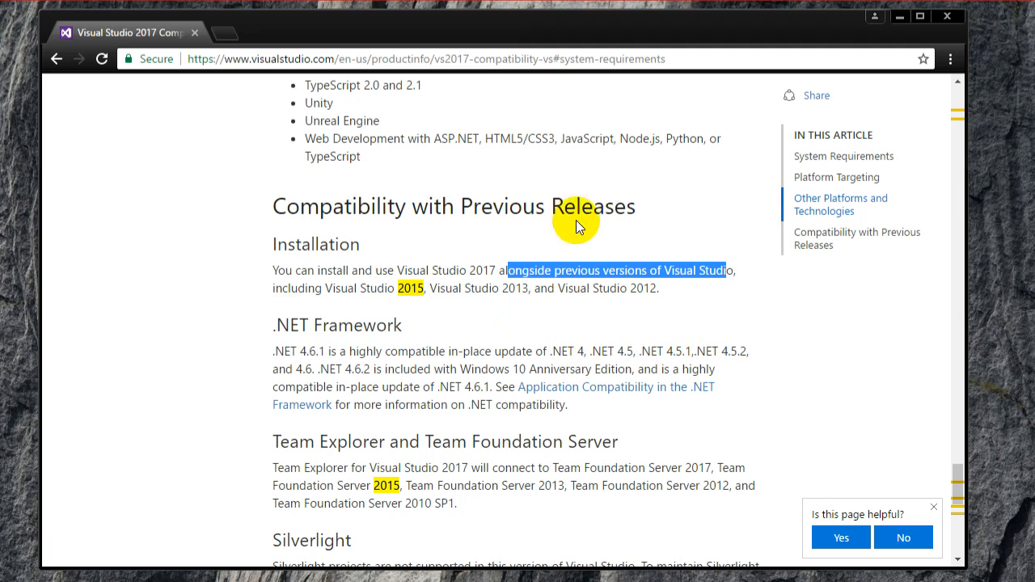
pyautogui.moveTo(665, 299)
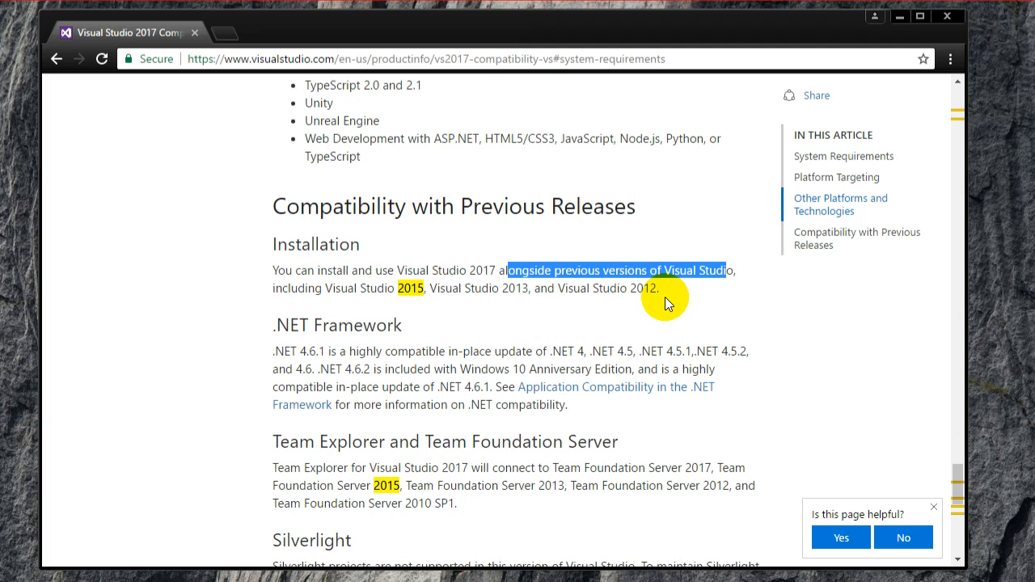
pyautogui.moveTo(597, 298)
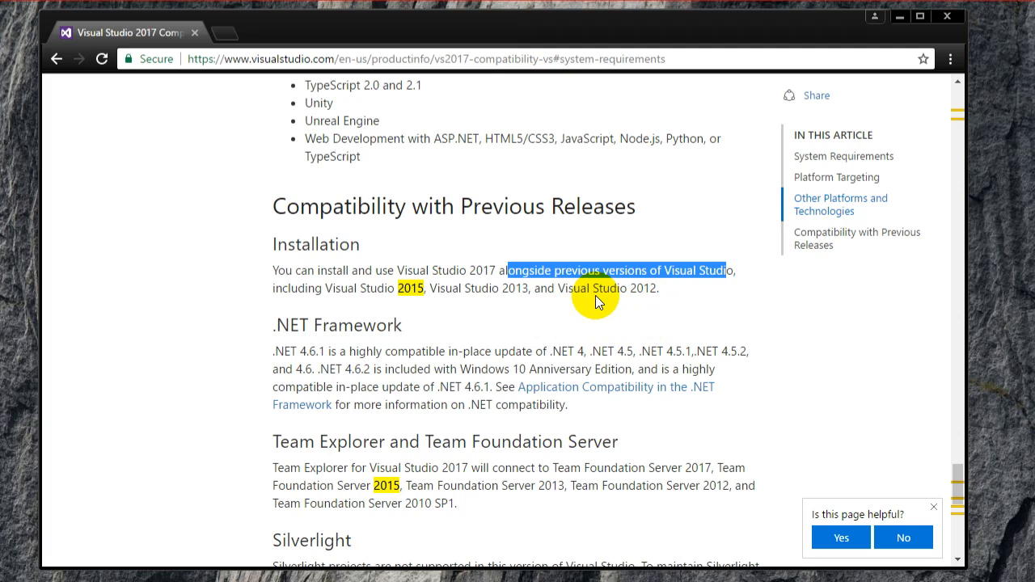
pyautogui.click(534, 58)
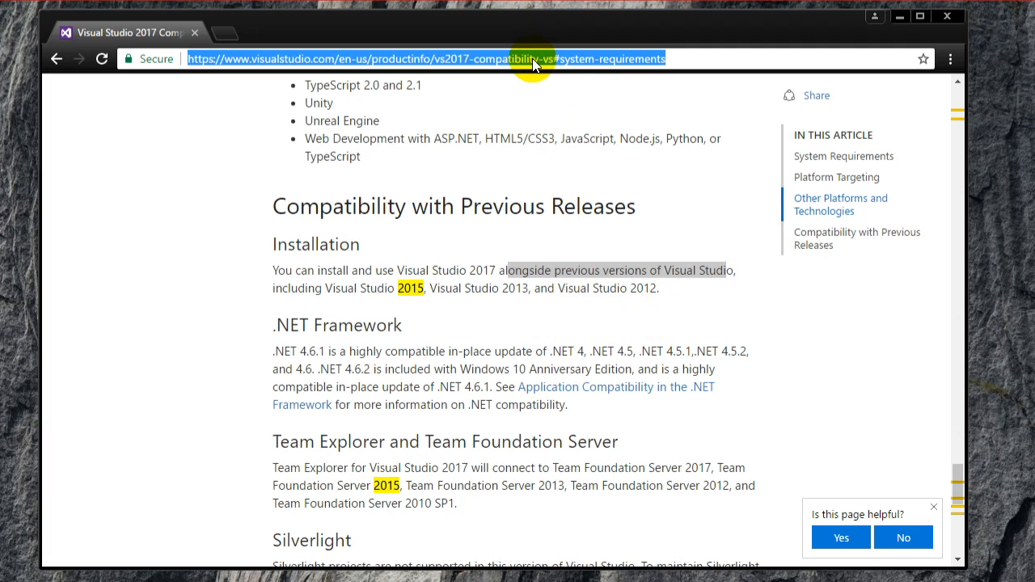
pyautogui.moveTo(528, 65)
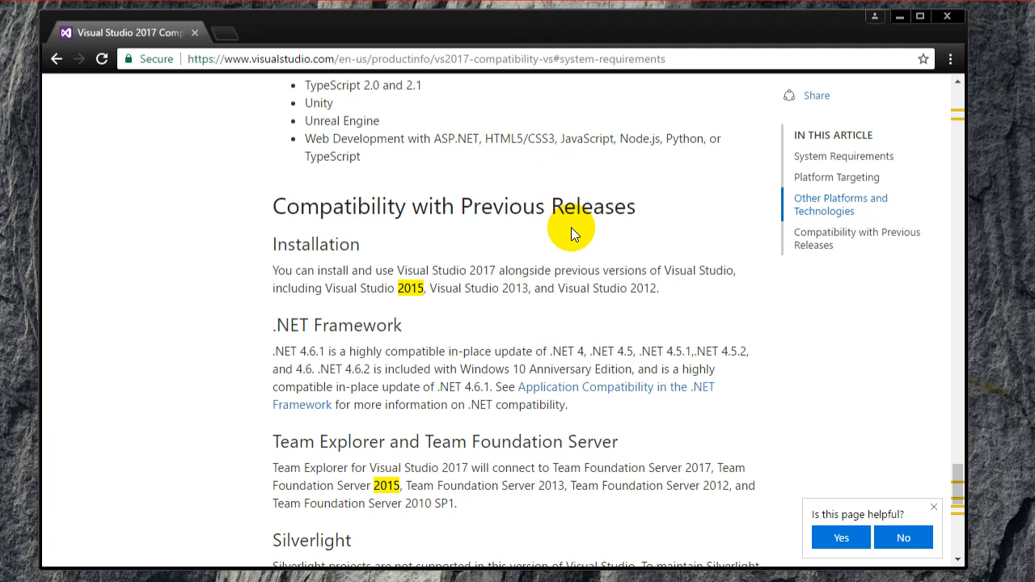
pyautogui.scroll(-3)
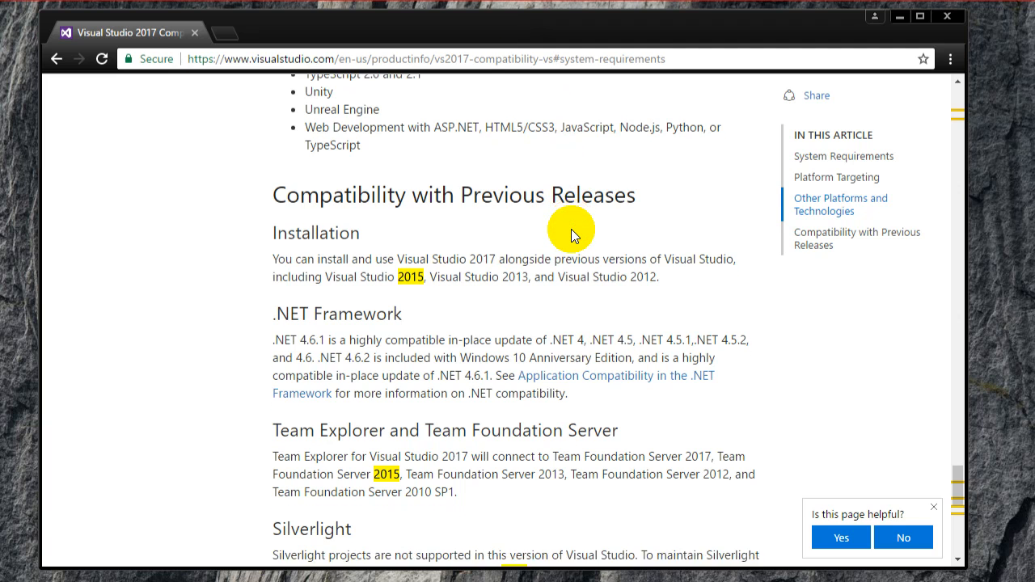
pyautogui.scroll(-3)
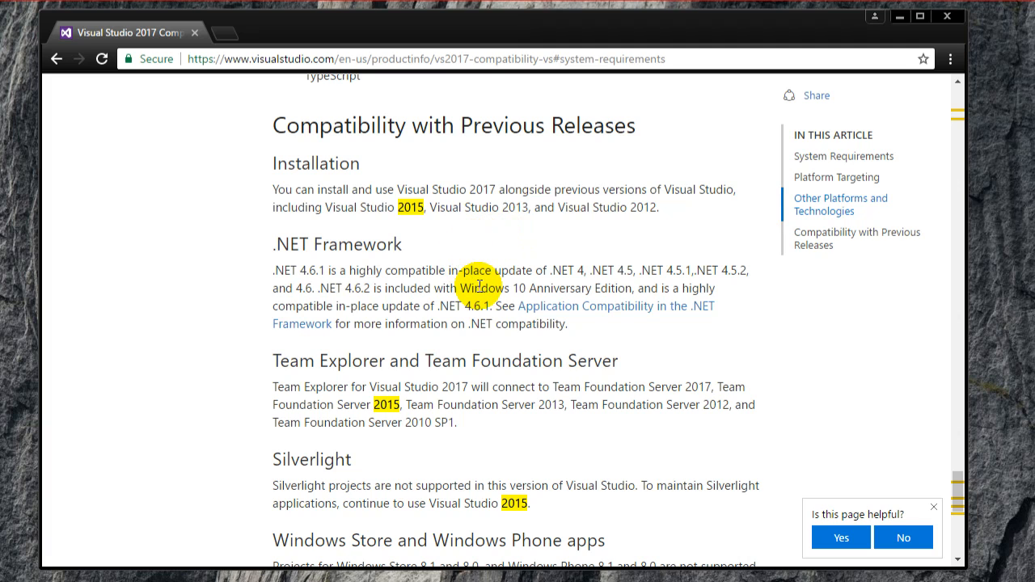
pyautogui.doubleClick(483, 189)
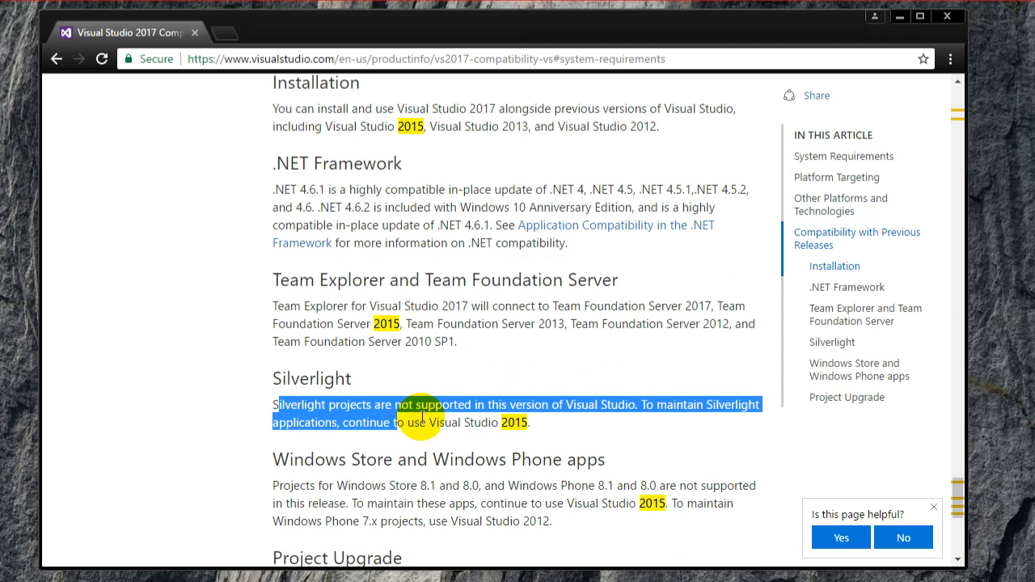
pyautogui.moveTo(535, 418)
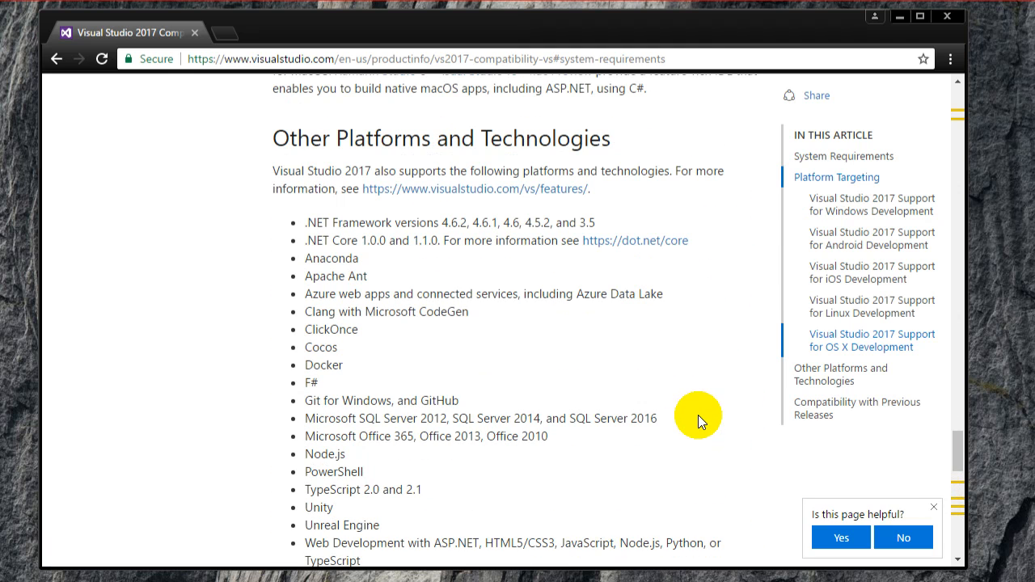
pyautogui.moveTo(440, 283)
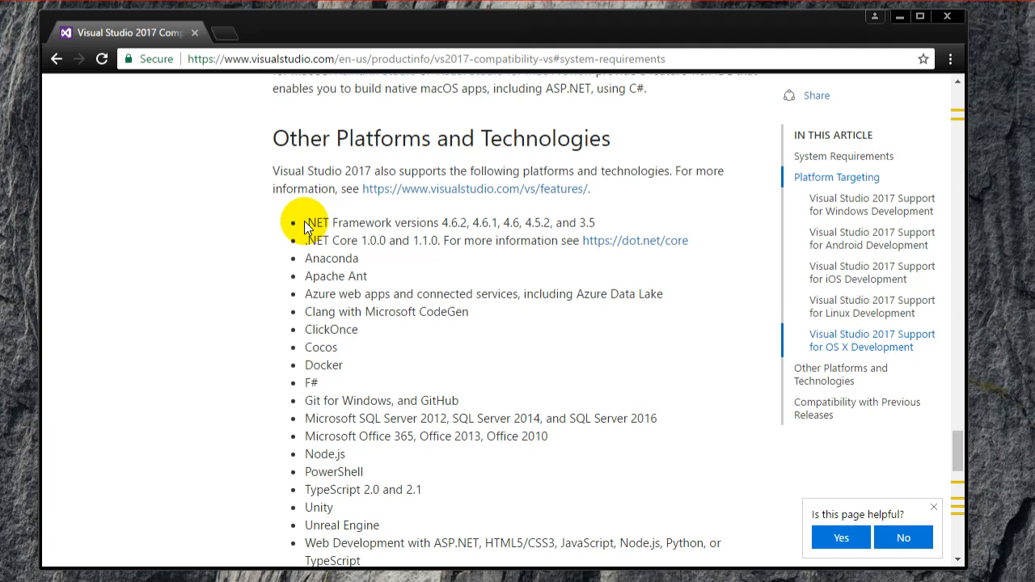
pyautogui.moveTo(306, 223); pyautogui.dragTo(404, 453)
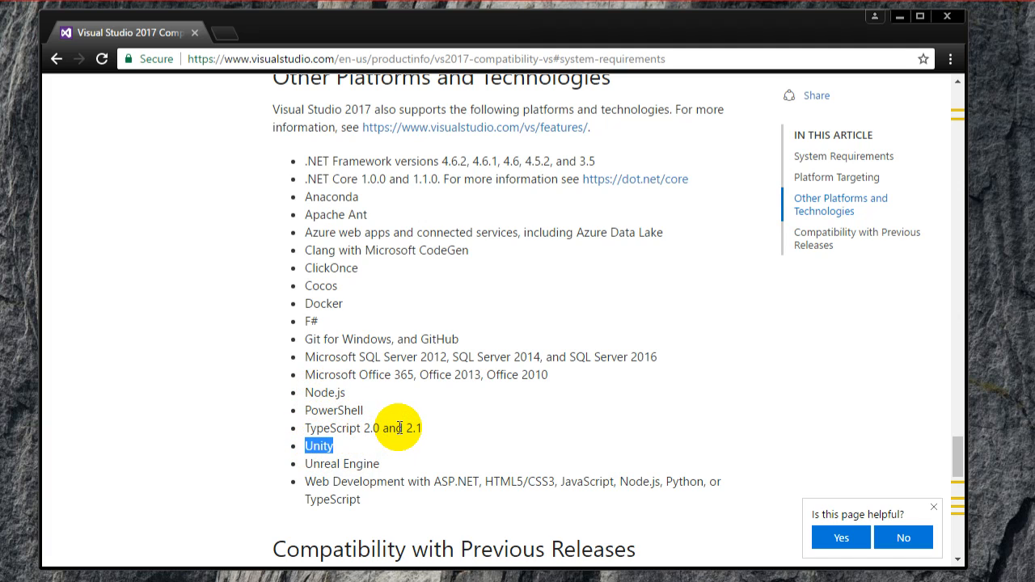
pyautogui.moveTo(395, 405)
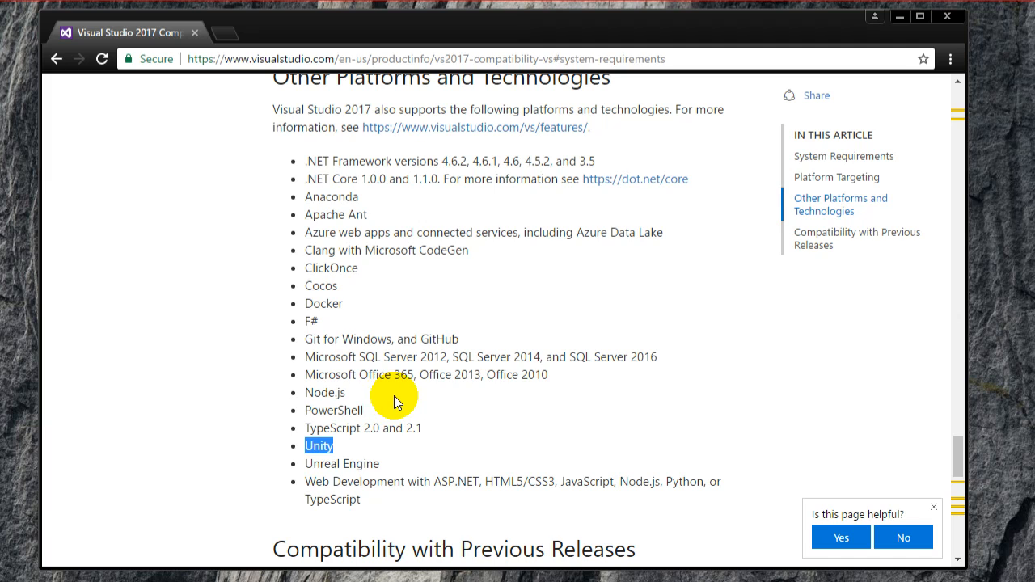
pyautogui.moveTo(418, 406)
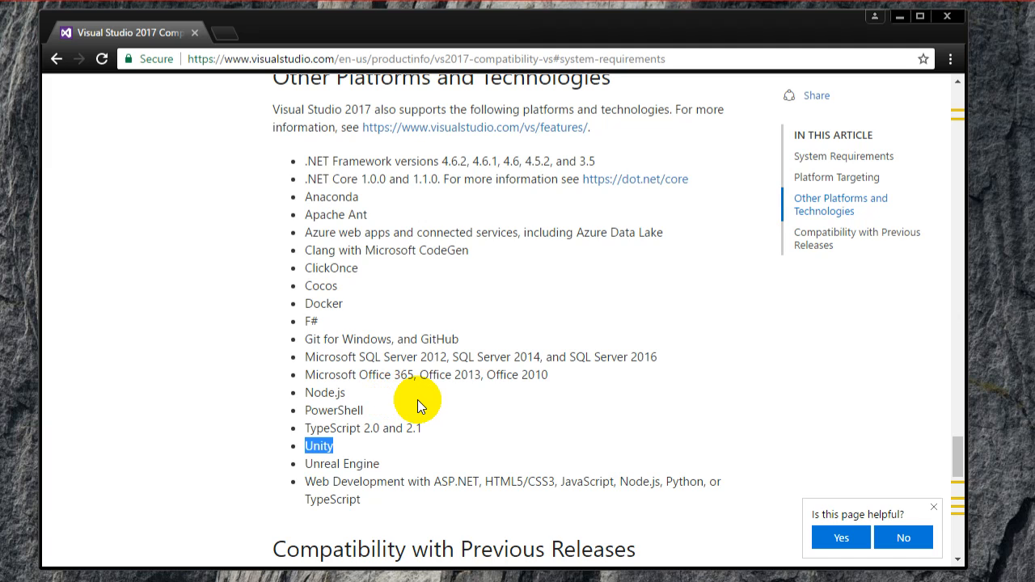
pyautogui.moveTo(390, 499)
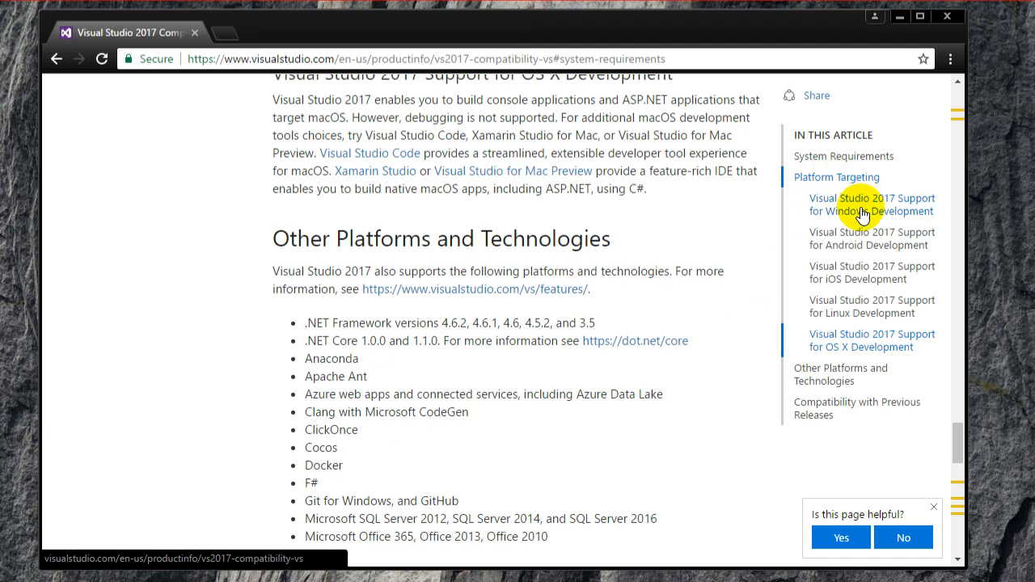
pyautogui.moveTo(838, 250)
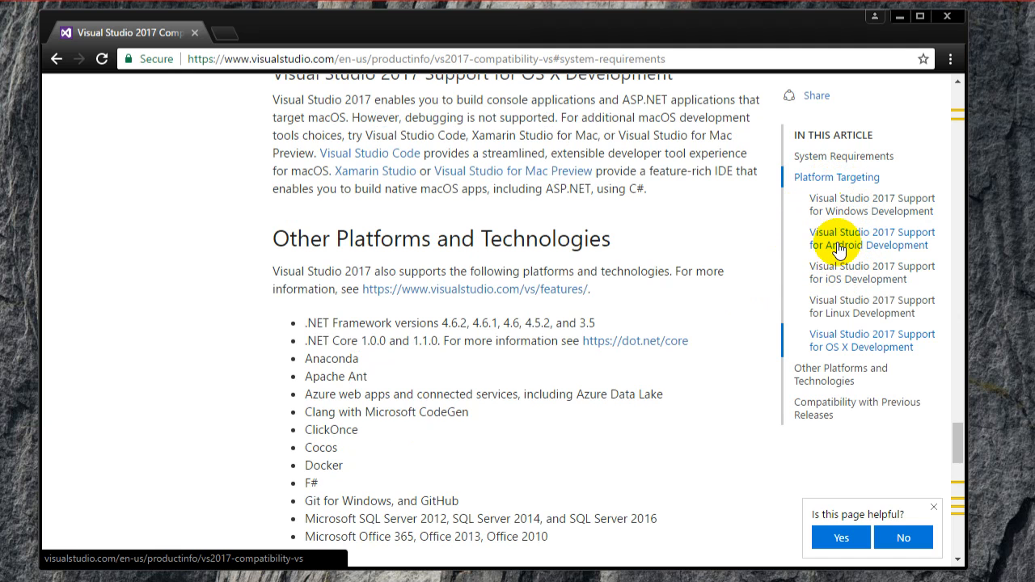
# Step: Review the Android development section covering Cordova and Xamarin support
pyautogui.click(872, 239)
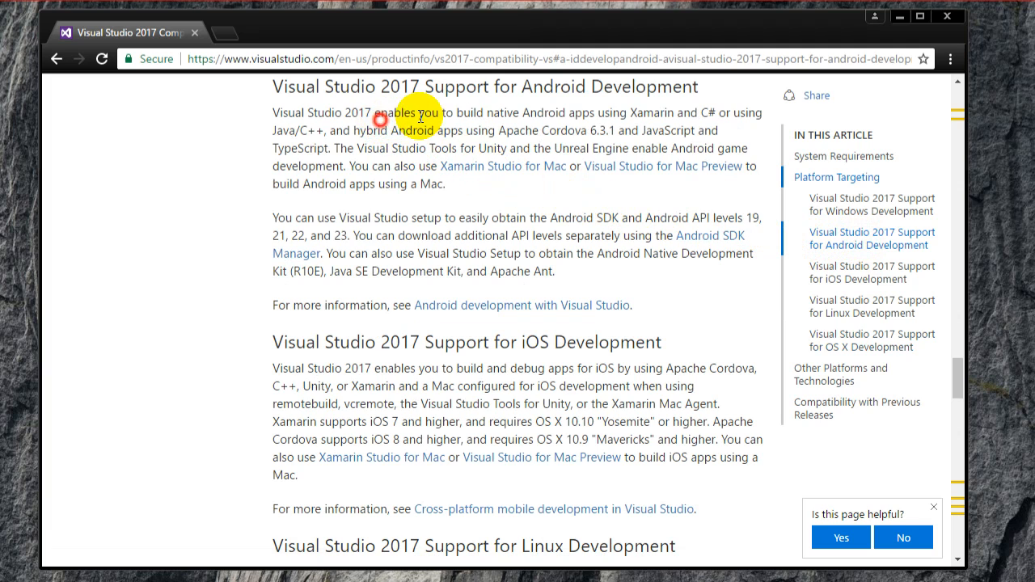
pyautogui.moveTo(375, 130); pyautogui.dragTo(664, 166)
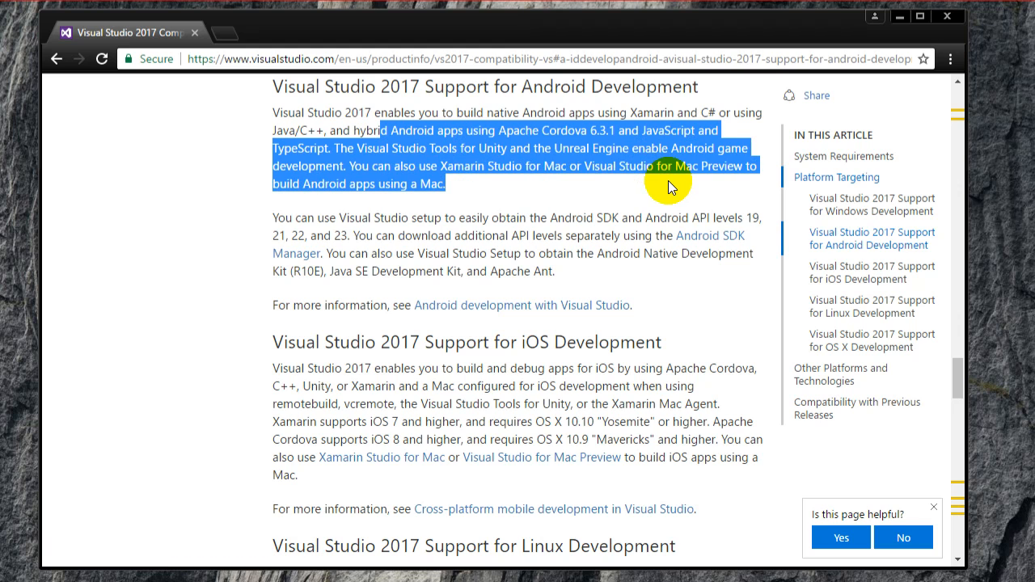
pyautogui.moveTo(812, 212)
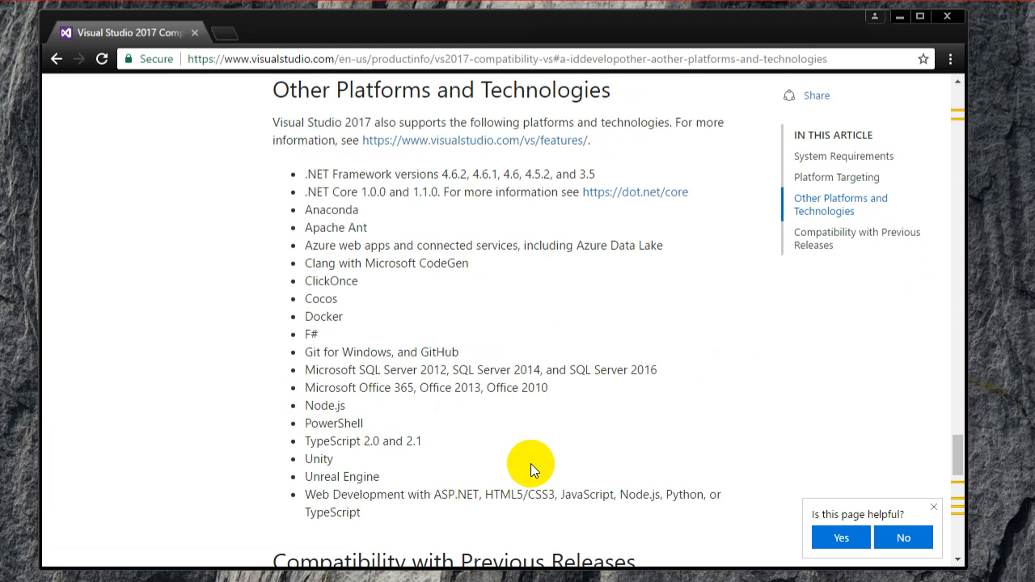
pyautogui.scroll(-3)
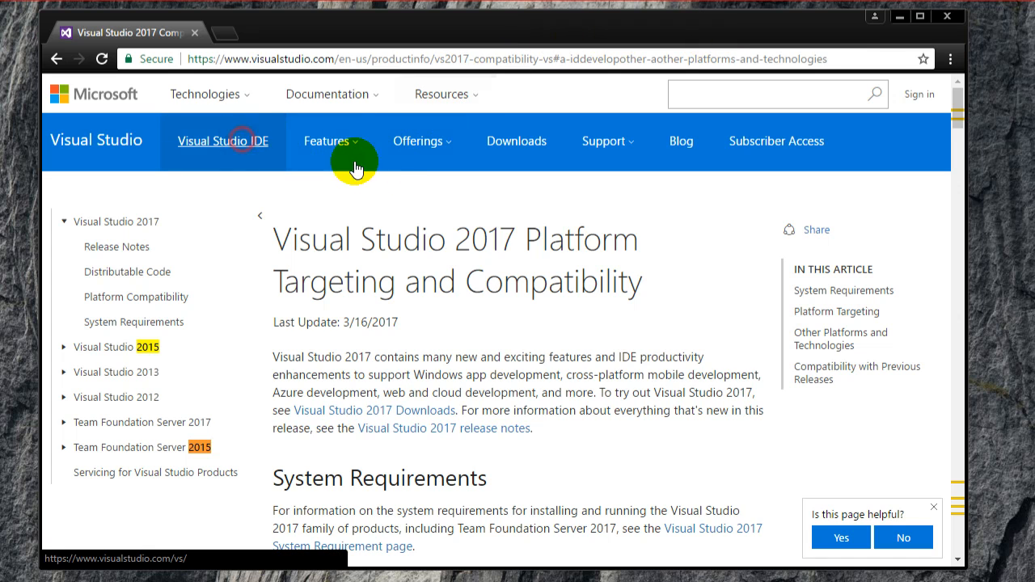
# Step: Download Visual Studio Community 2017 from the Visual Studio IDE home page
pyautogui.click(223, 140)
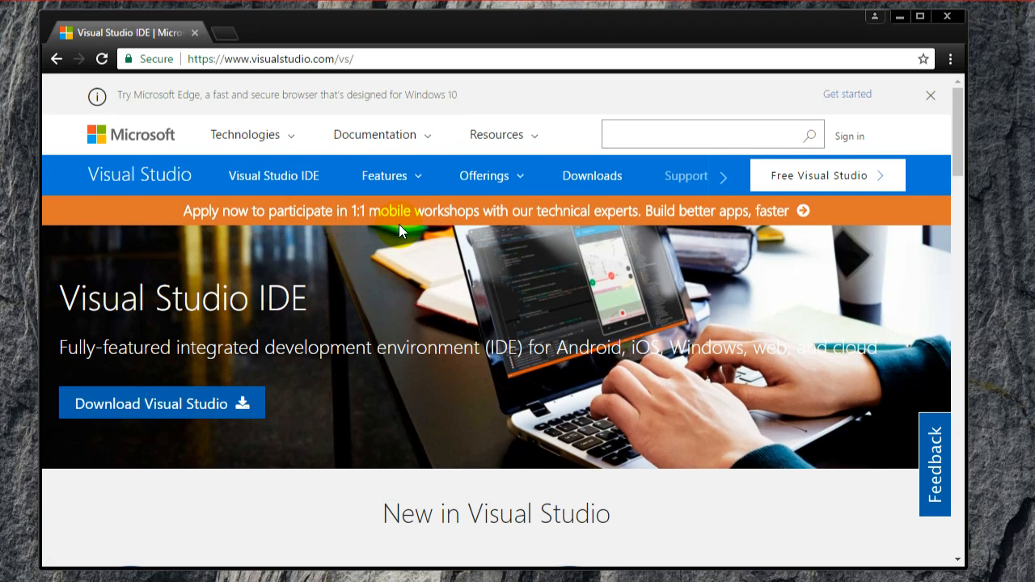
pyautogui.moveTo(422, 381)
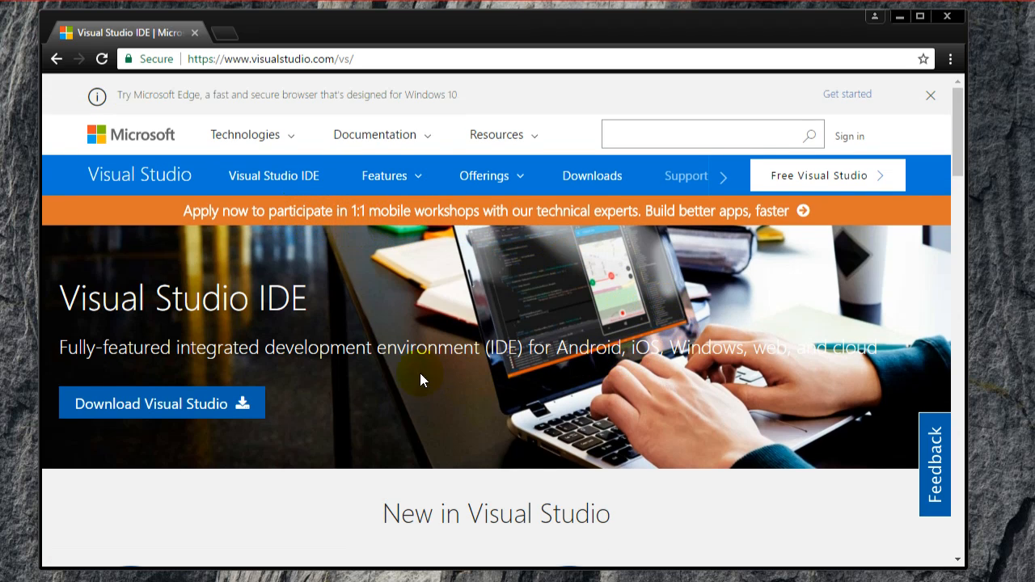
pyautogui.click(162, 403)
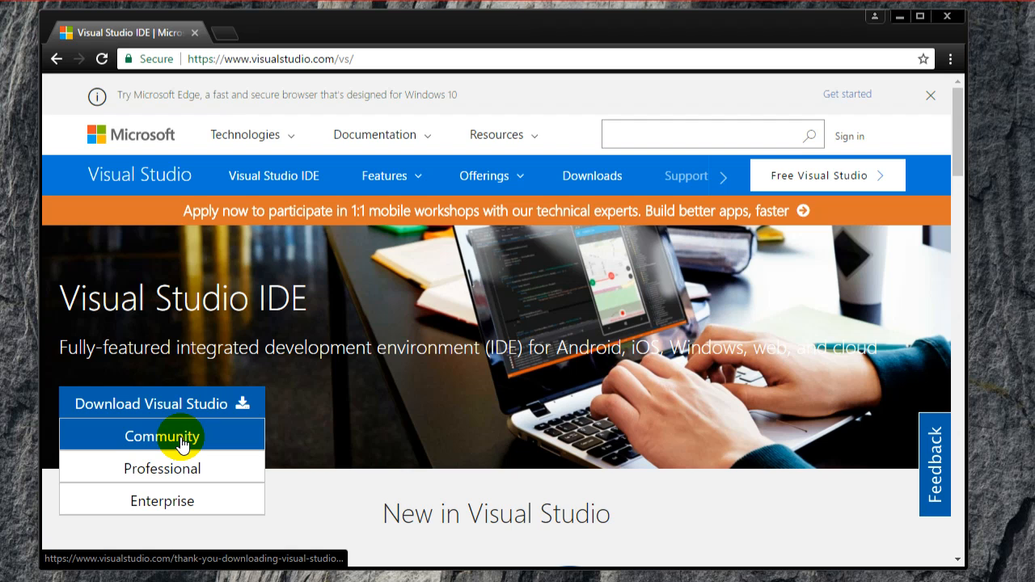
pyautogui.click(161, 435)
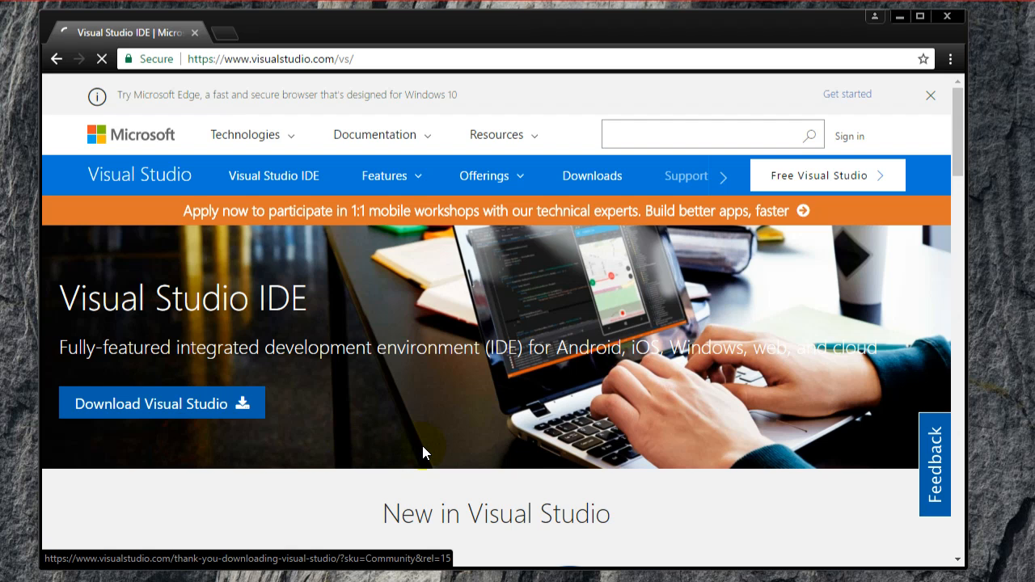
pyautogui.click(162, 403)
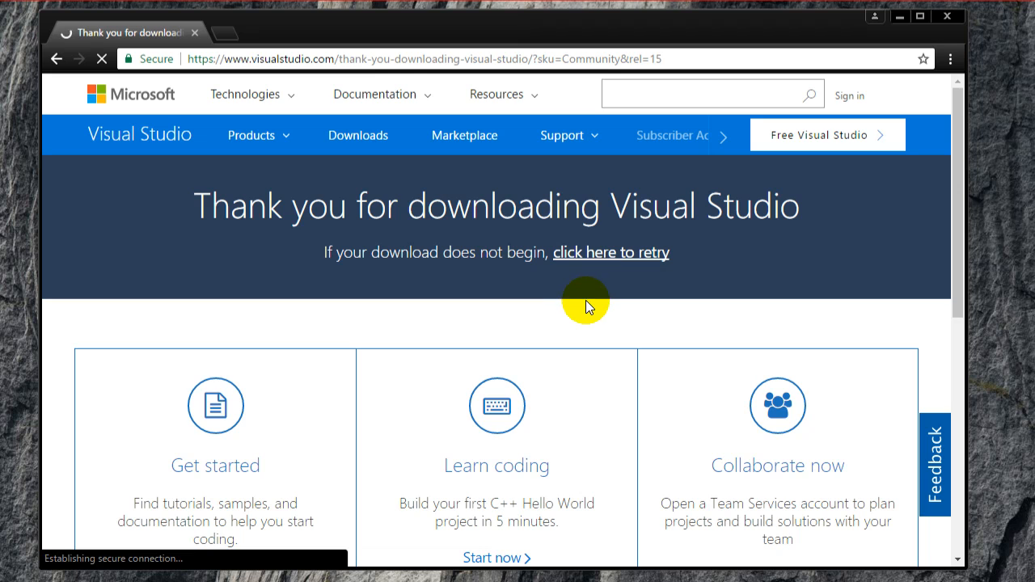
pyautogui.scroll(-3)
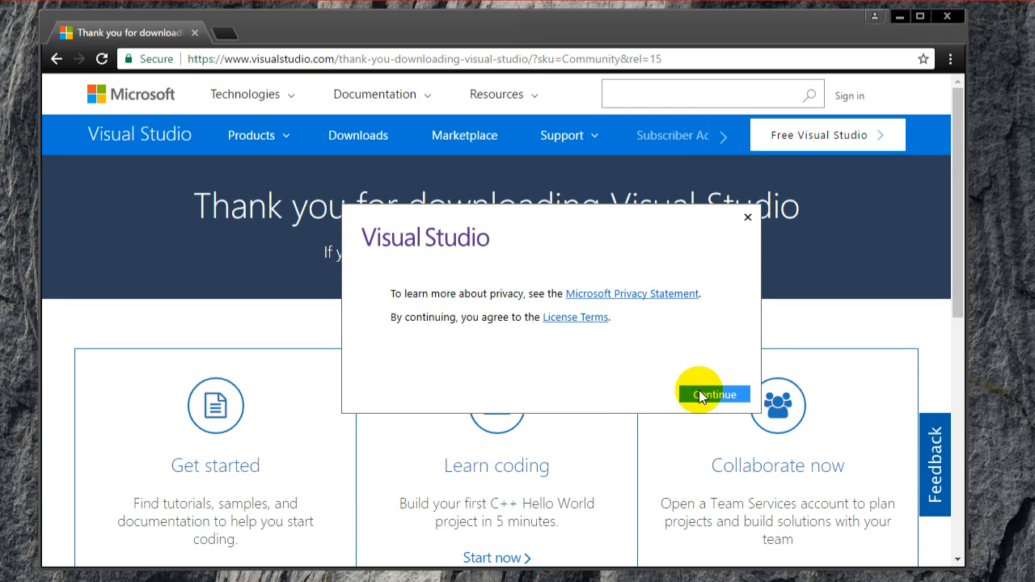
# Step: Continue past the installer's privacy terms prompt
pyautogui.click(715, 395)
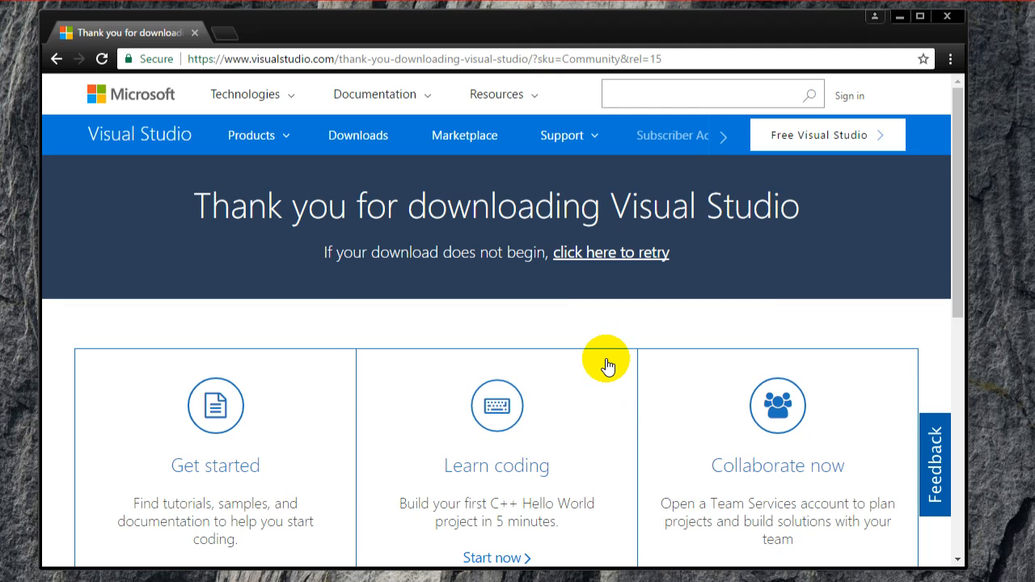
pyautogui.moveTo(615, 369)
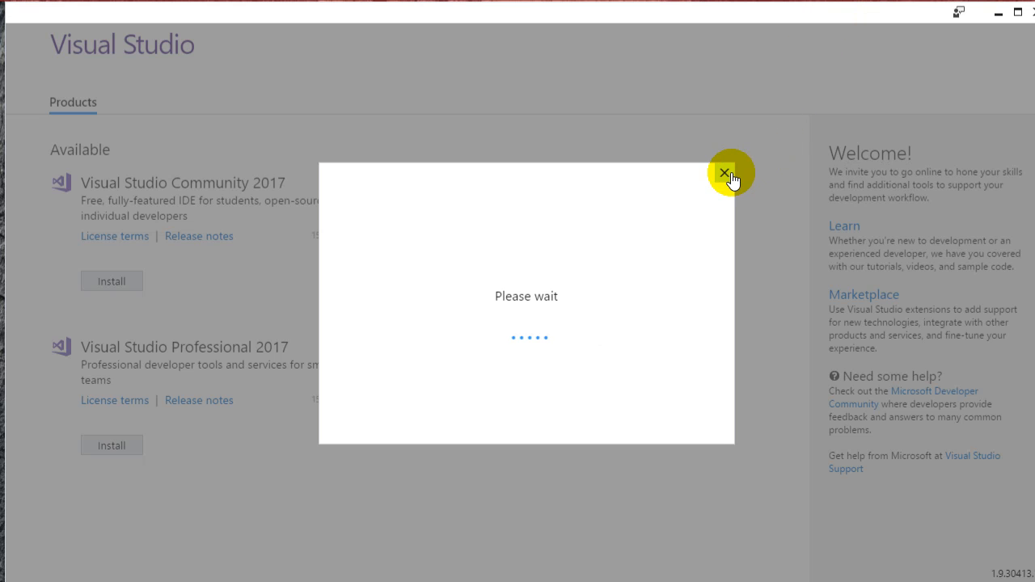
pyautogui.moveTo(734, 178)
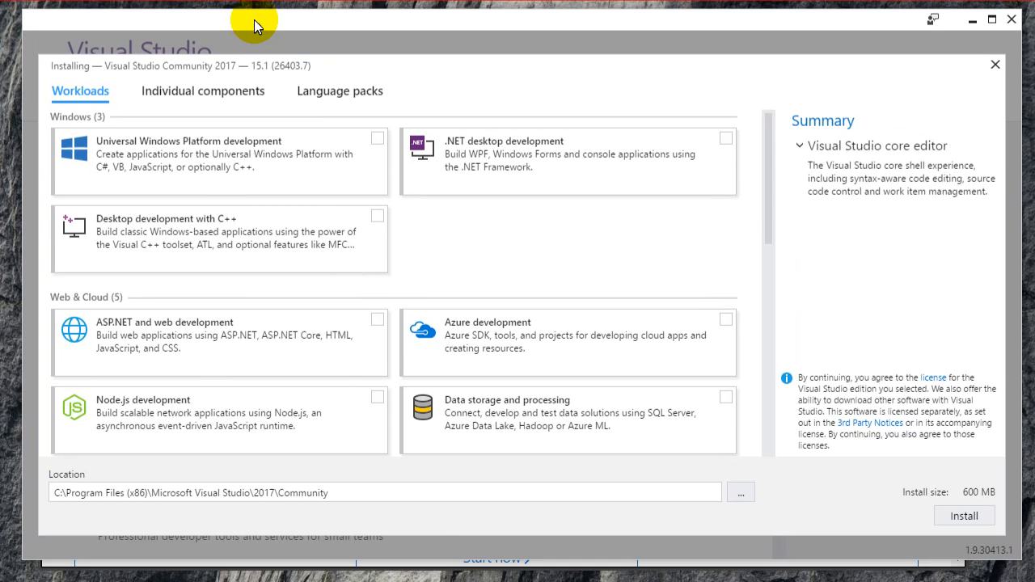
pyautogui.moveTo(437, 191)
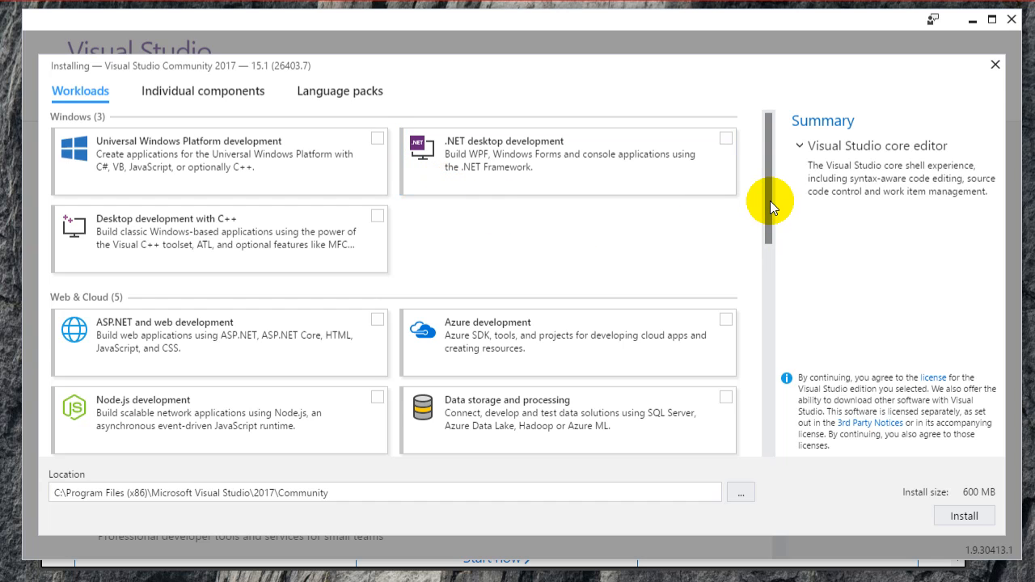
pyautogui.moveTo(249, 272)
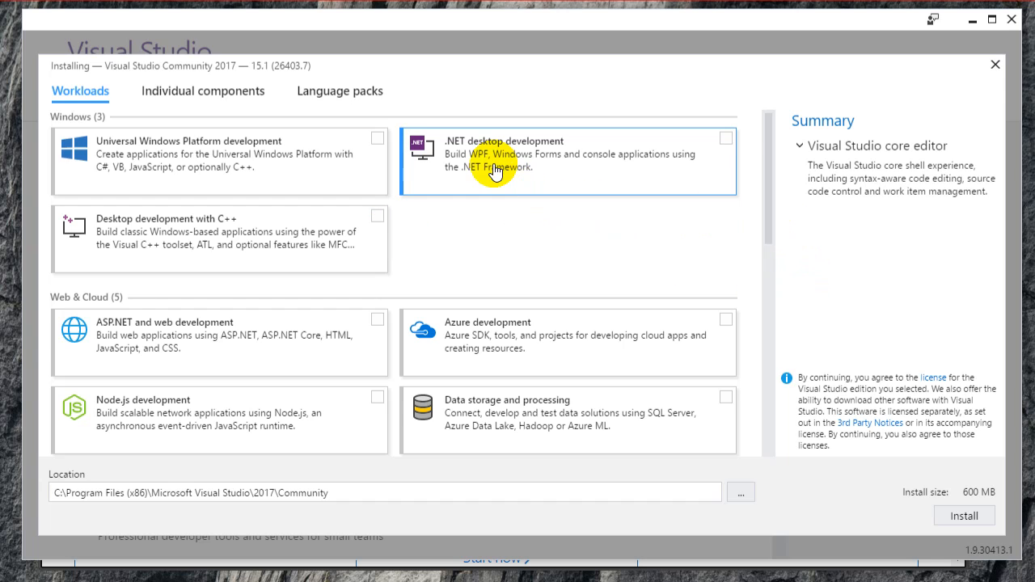
pyautogui.moveTo(505, 179)
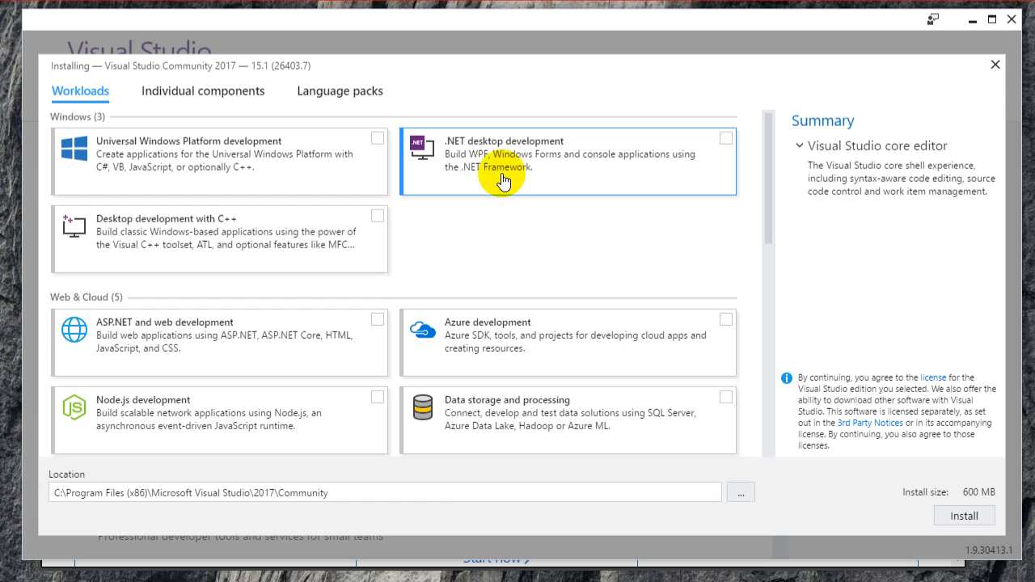
pyautogui.moveTo(579, 193)
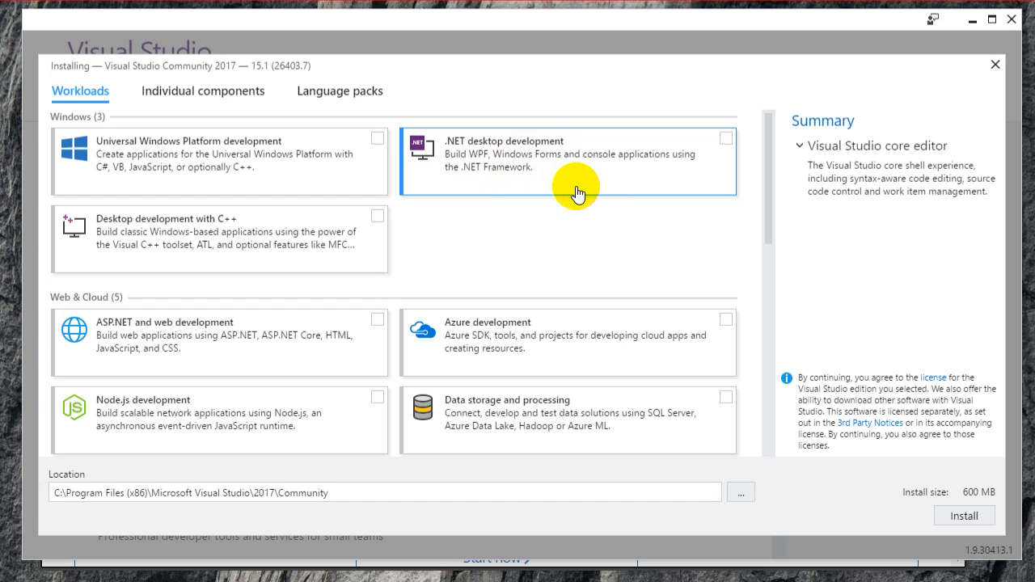
pyautogui.moveTo(122, 234)
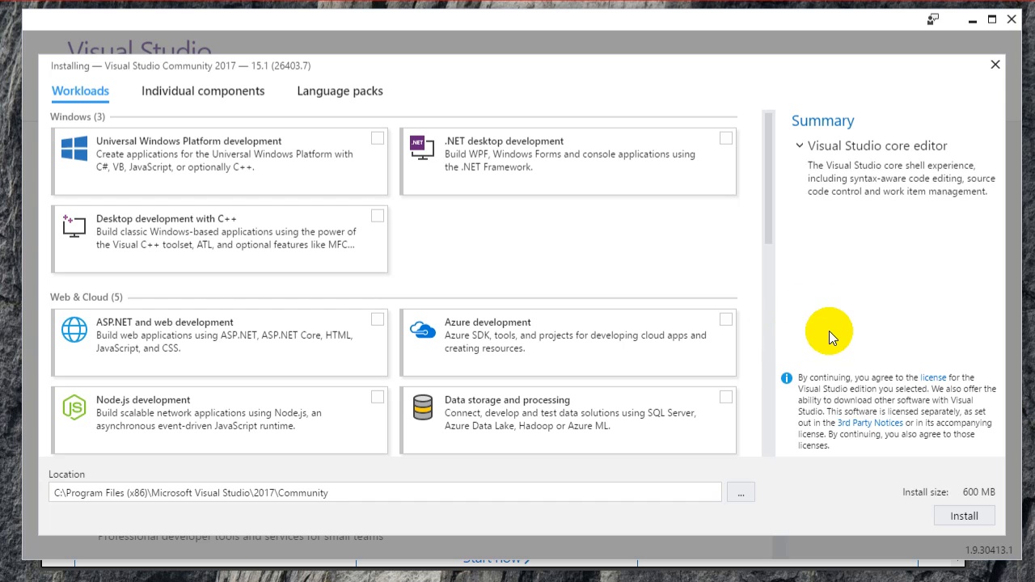
# Step: Scroll the Workloads list down to the Mobile & Gaming section
pyautogui.scroll(-3)
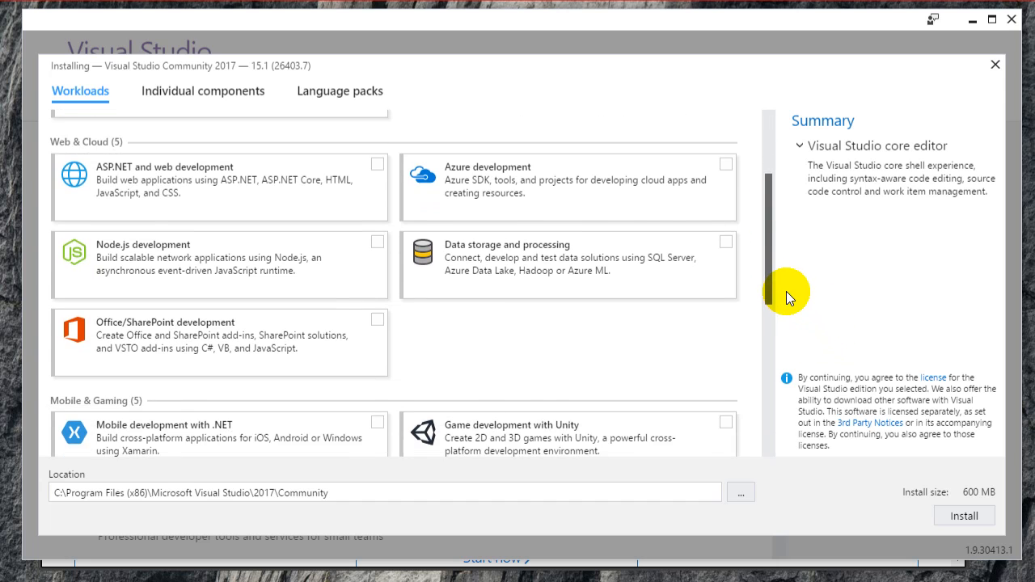
pyautogui.scroll(-3)
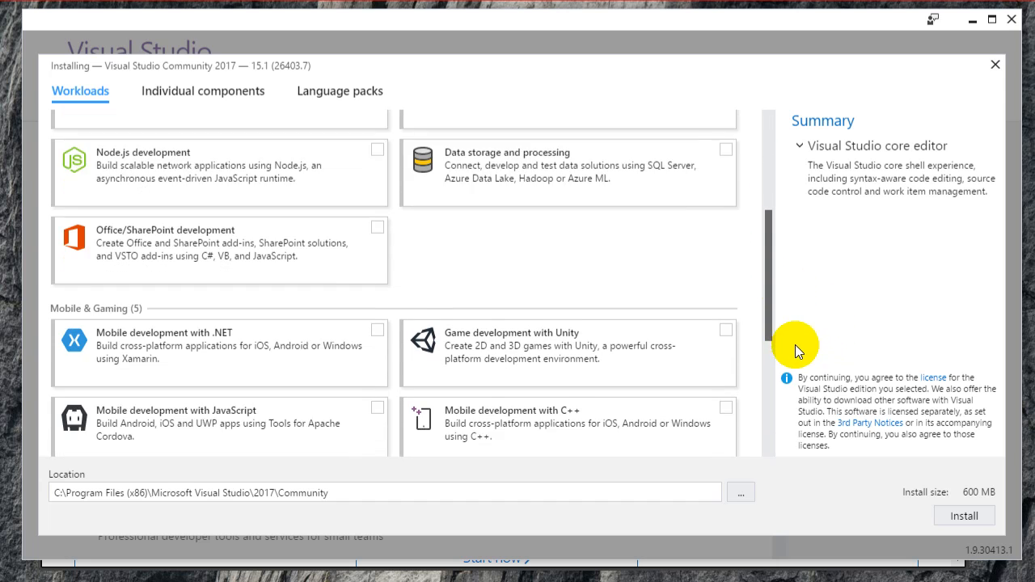
pyautogui.scroll(-3)
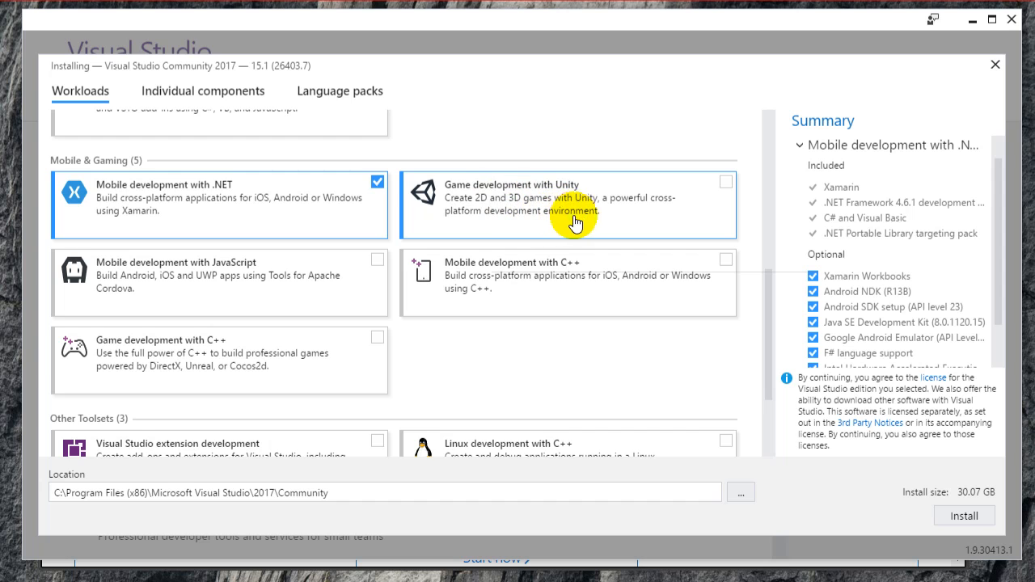
pyautogui.moveTo(647, 141)
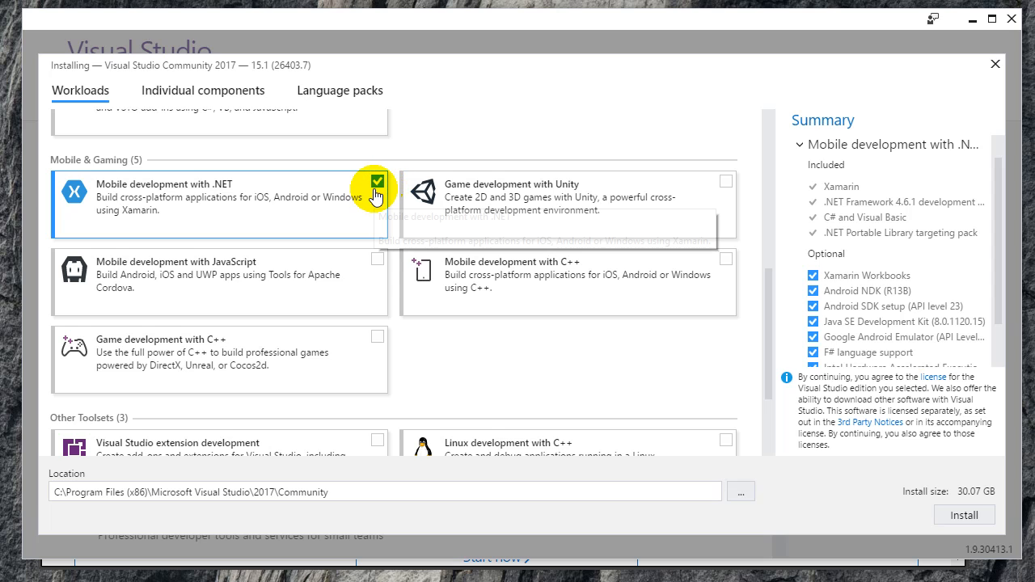
pyautogui.moveTo(385, 198)
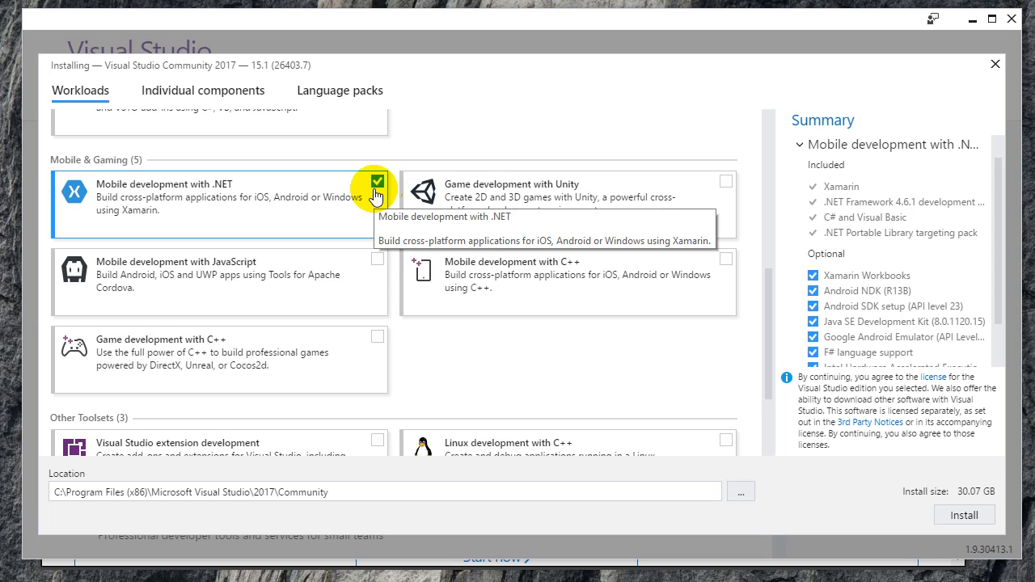
pyautogui.moveTo(392, 197)
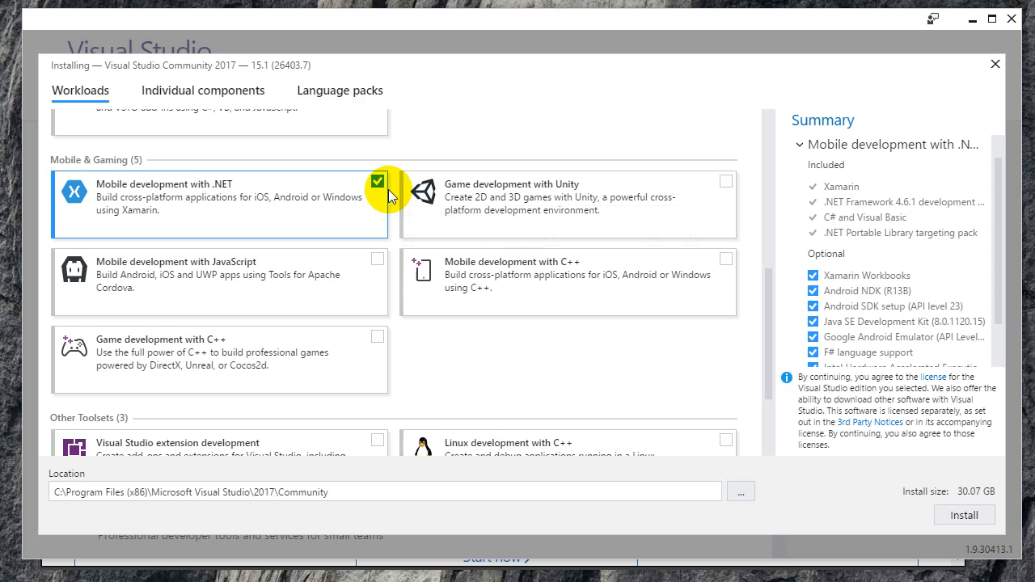
pyautogui.moveTo(392, 197)
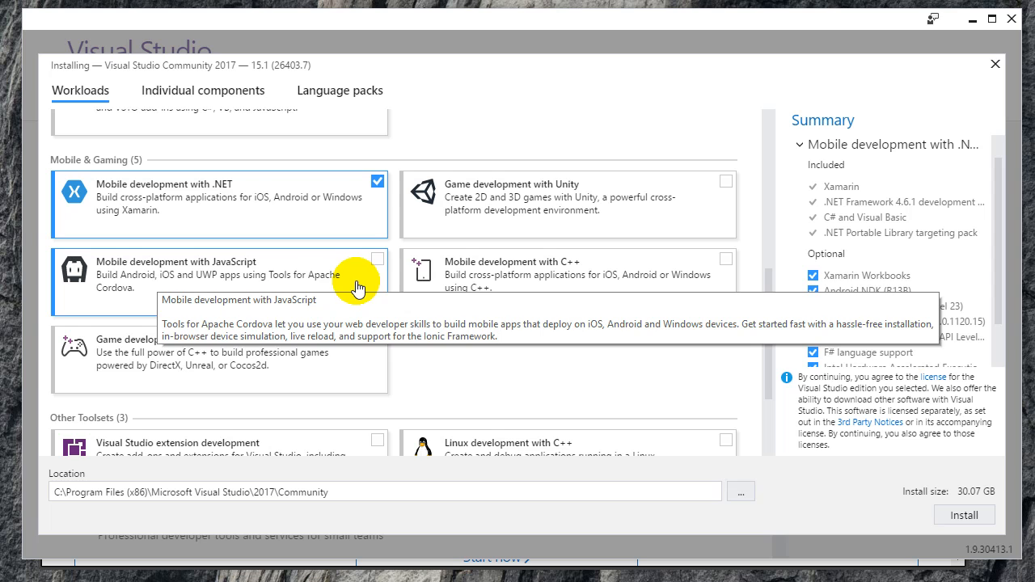
pyautogui.moveTo(377, 267)
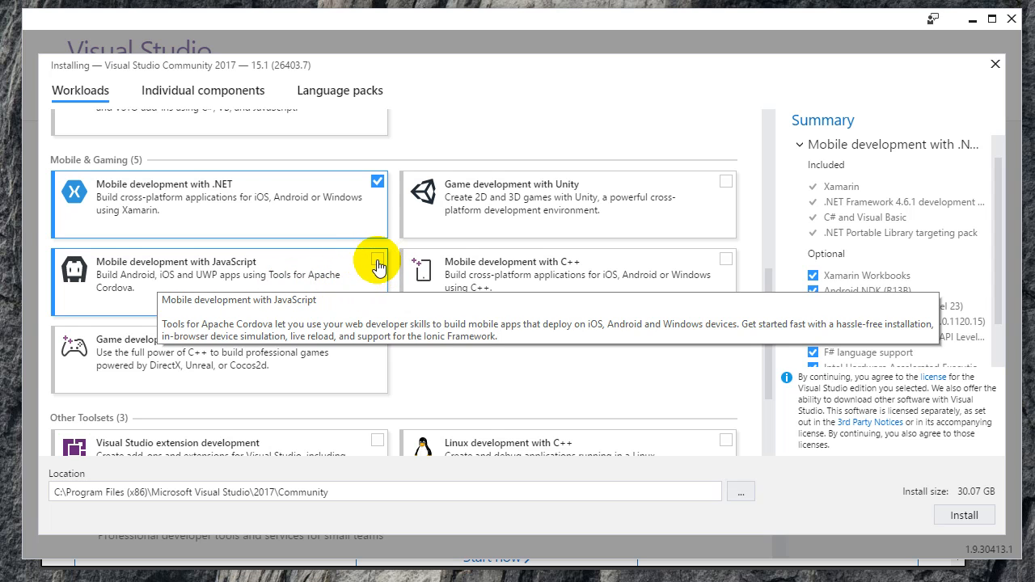
# Step: Add the Cordova-based Mobile development with JavaScript workload, bringing the size to 30.5 GB
pyautogui.click(376, 265)
pyautogui.write('D')
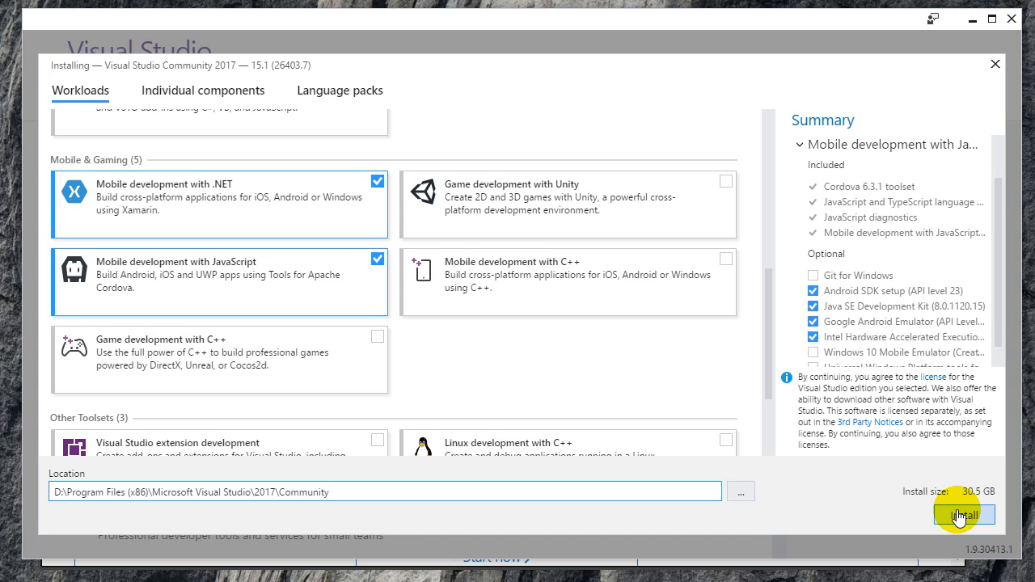
# Step: Start installing Visual Studio Community 2017 with the chosen mobile workloads to the D drive
pyautogui.click(964, 515)
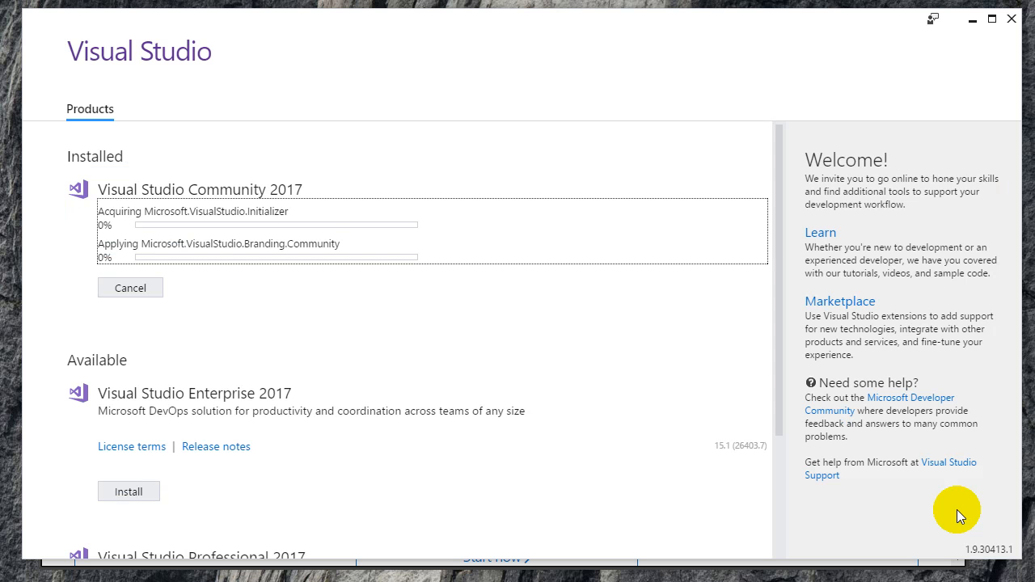
pyautogui.moveTo(563, 371)
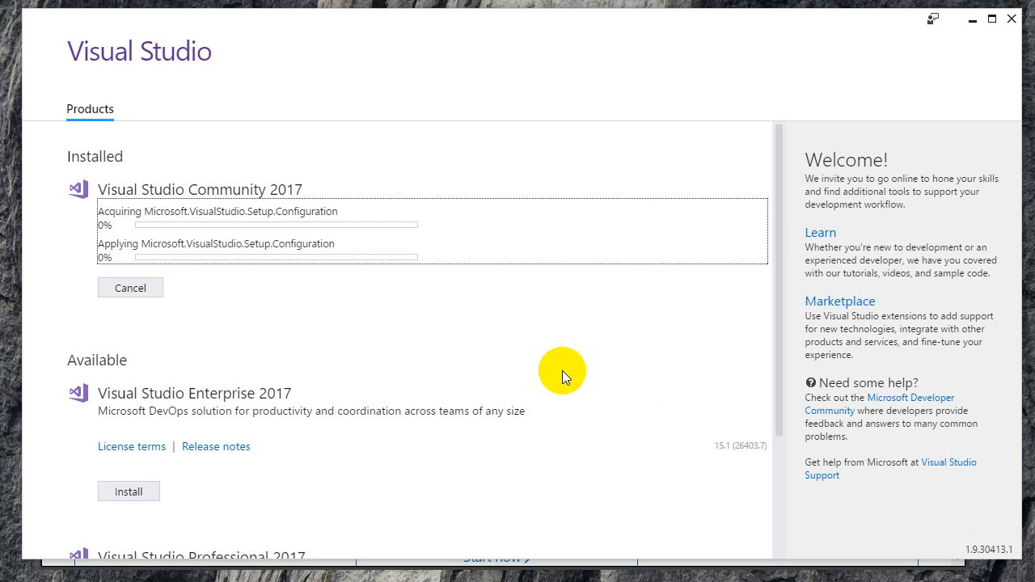
# Step: Scroll the Products page while the CoreEditor acquisition begins at 0%
pyautogui.scroll(-3)
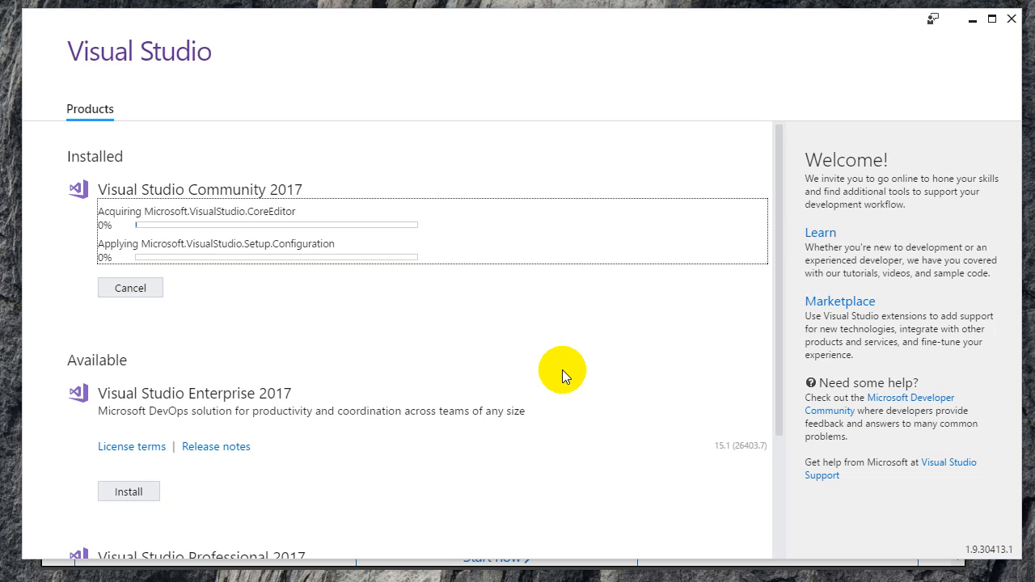
pyautogui.moveTo(1013, 62)
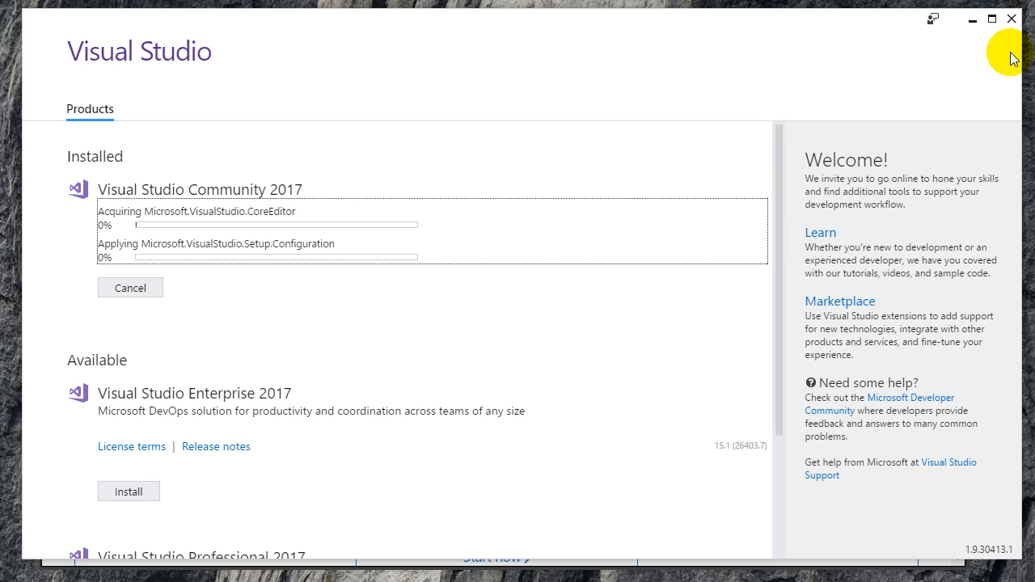